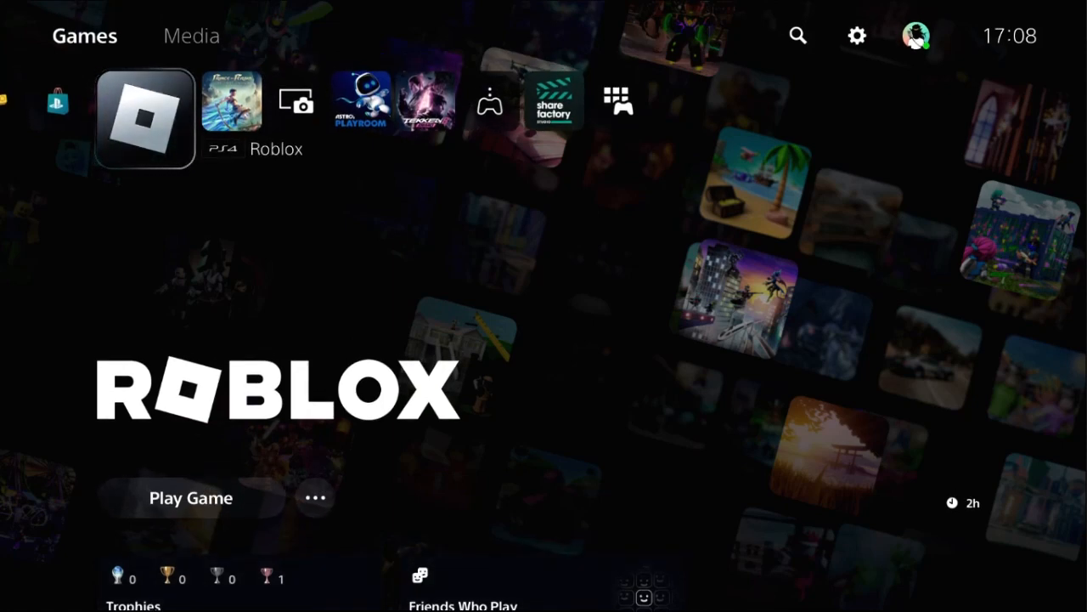
Step: Close the running Roblox game from its options menu and return to its hub
{"action": "left_click", "coordinate": [316, 496]}
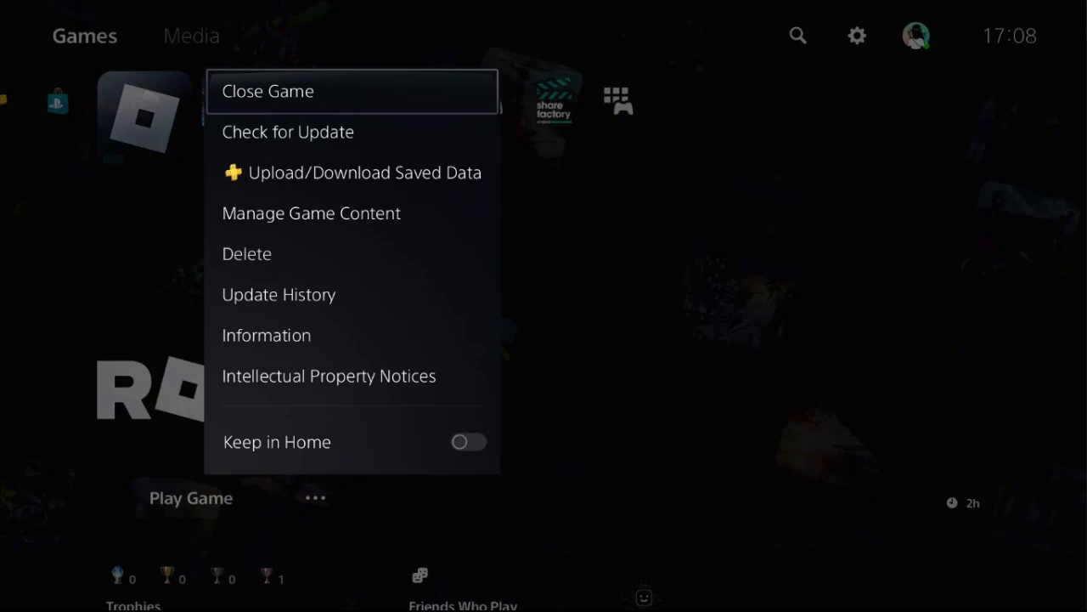
{"action": "key", "text": "Escape"}
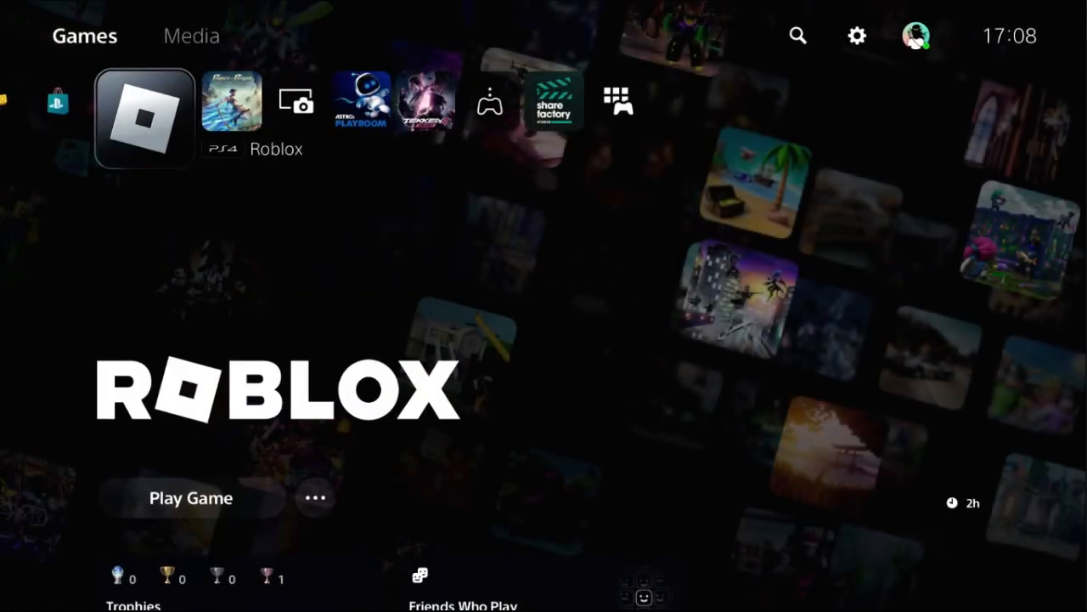
{"action": "mouse_move", "coordinate": [856, 36]}
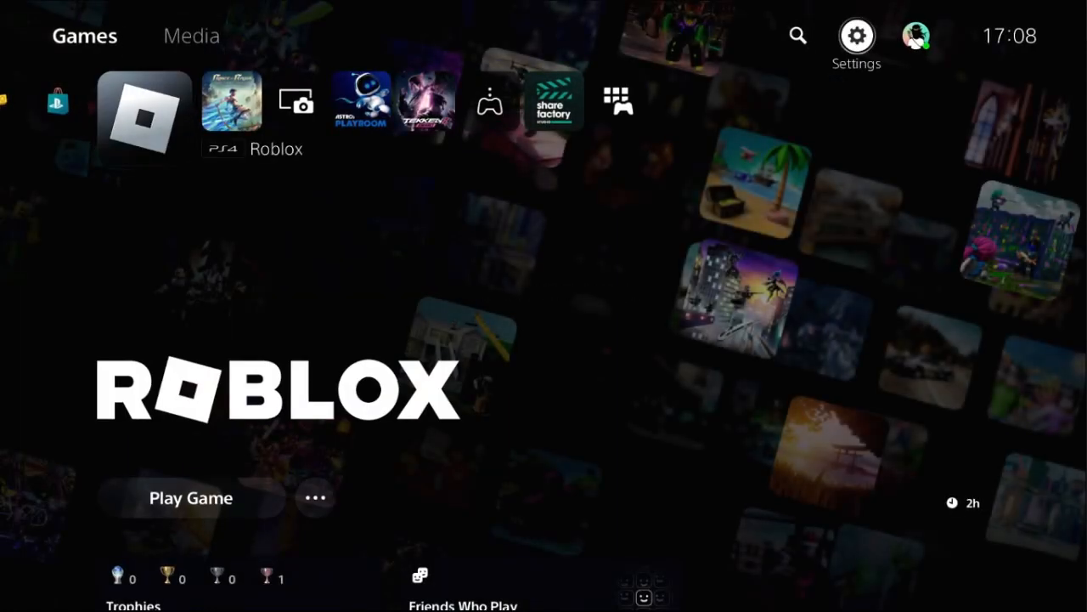
Step: Reach the Restore Licenses confirmation under Settings > Users and Accounts > Other
{"action": "left_click", "coordinate": [857, 36]}
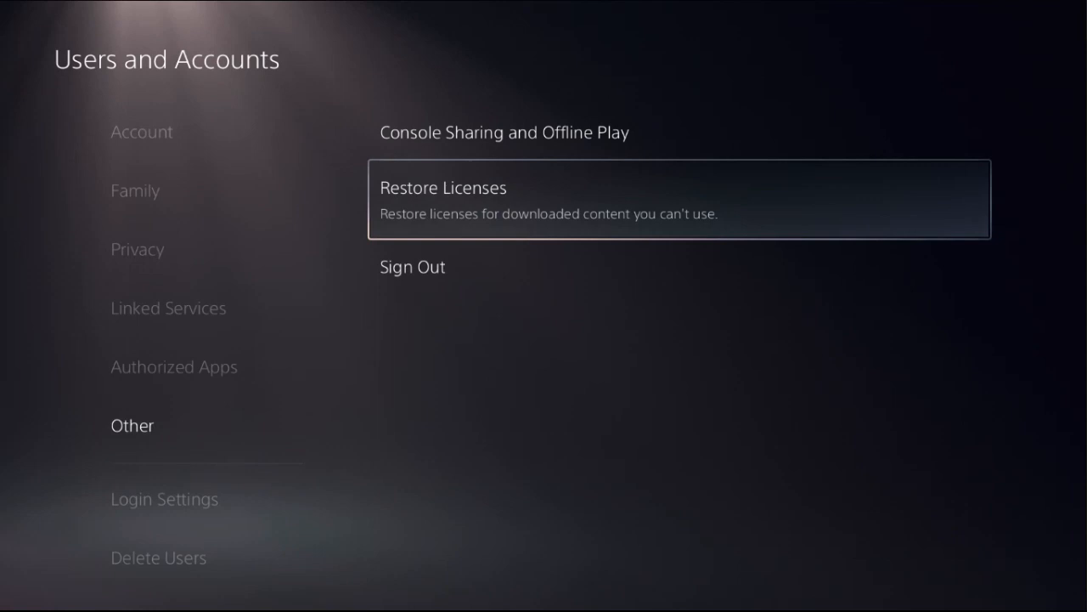
{"action": "left_click", "coordinate": [680, 198]}
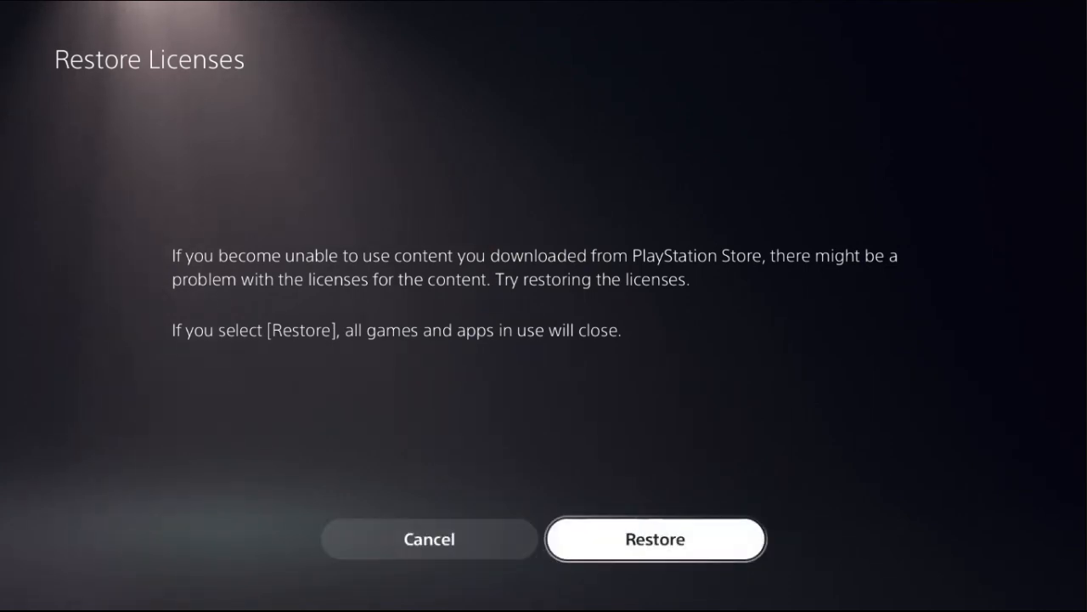
Step: Confirm restoring the licenses, then choose Restart PS5 from the Power menu
{"action": "left_click", "coordinate": [655, 538]}
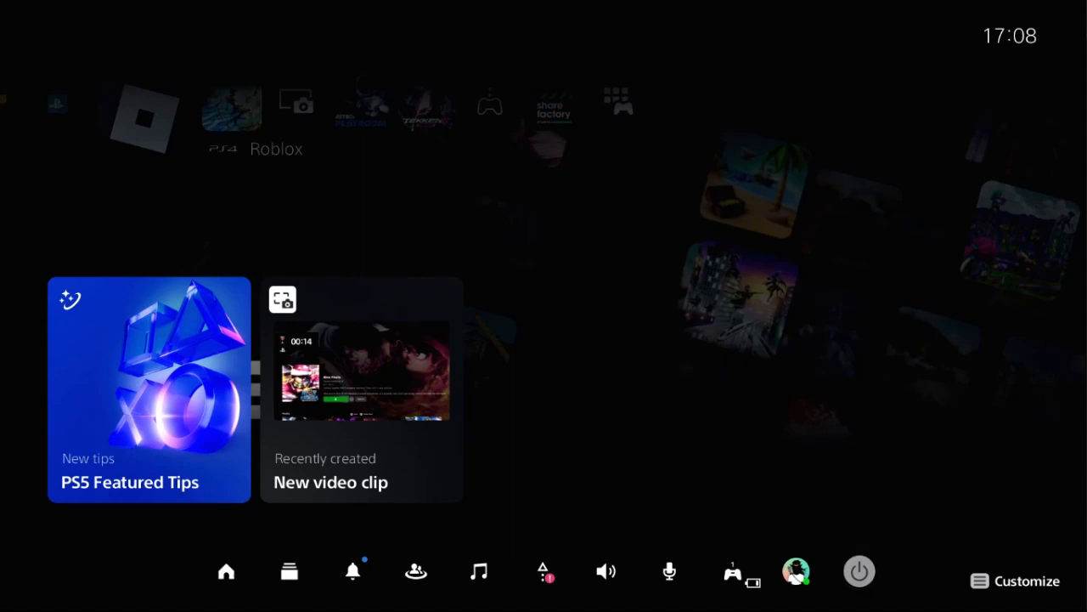
{"action": "left_click", "coordinate": [860, 571]}
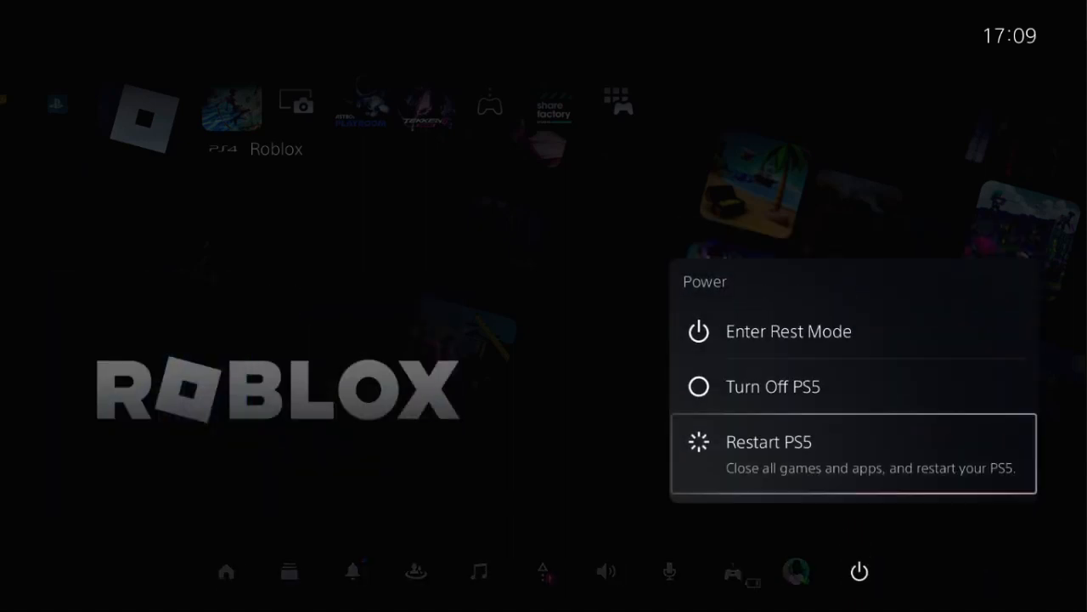